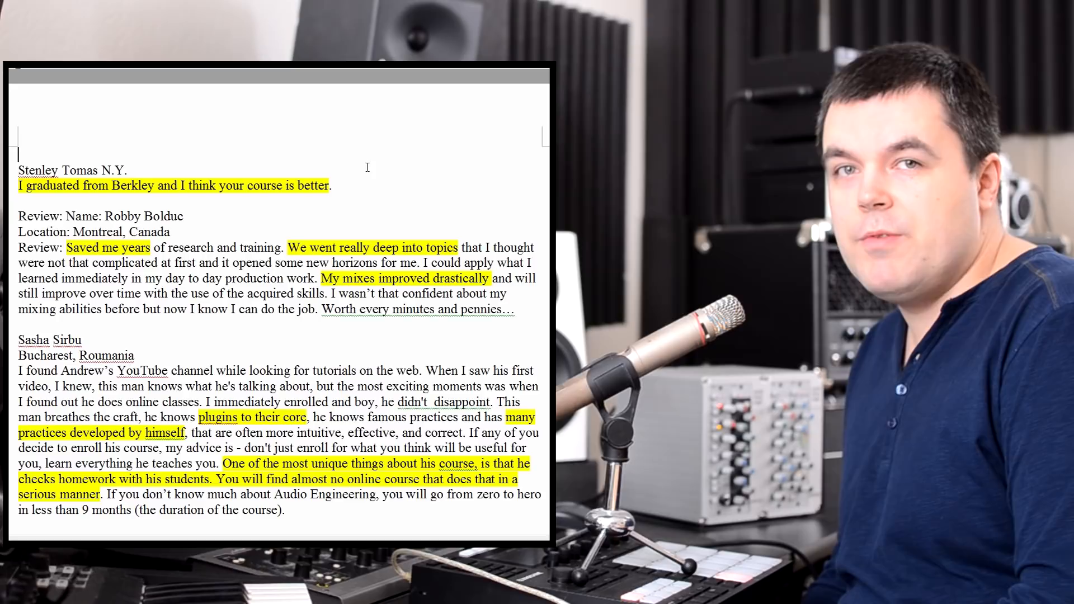
Step: Show the Massive instrument presets across All Banks in the Library pane
{"action": "scroll", "scroll_direction": "down", "scroll_amount": 3}
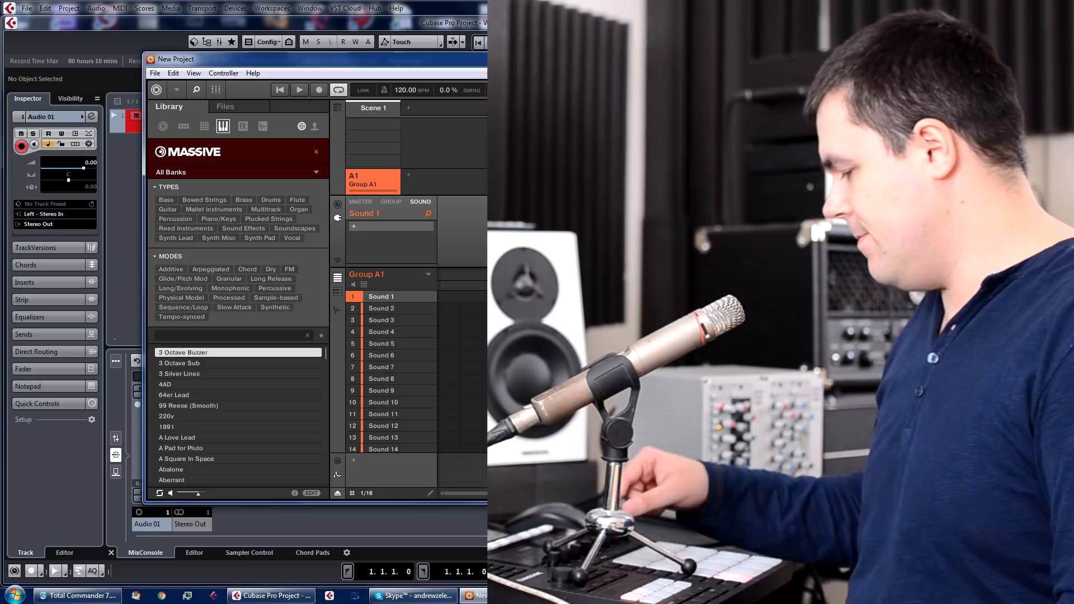
{"action": "left_click", "coordinate": [218, 218]}
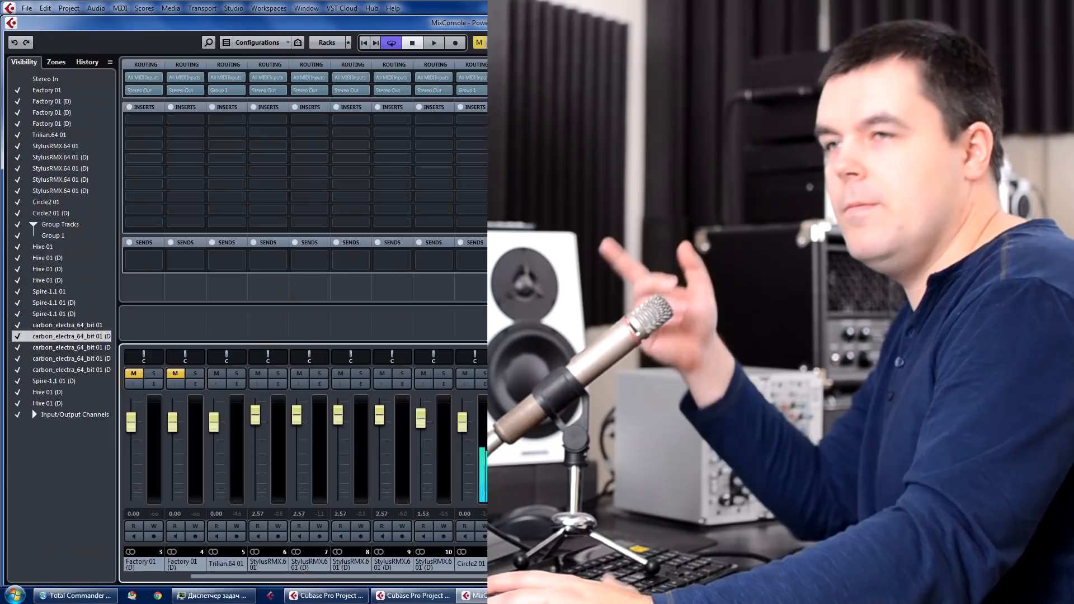
Step: Start project playback so level meters move on the mixer channels
{"action": "left_click", "coordinate": [433, 43]}
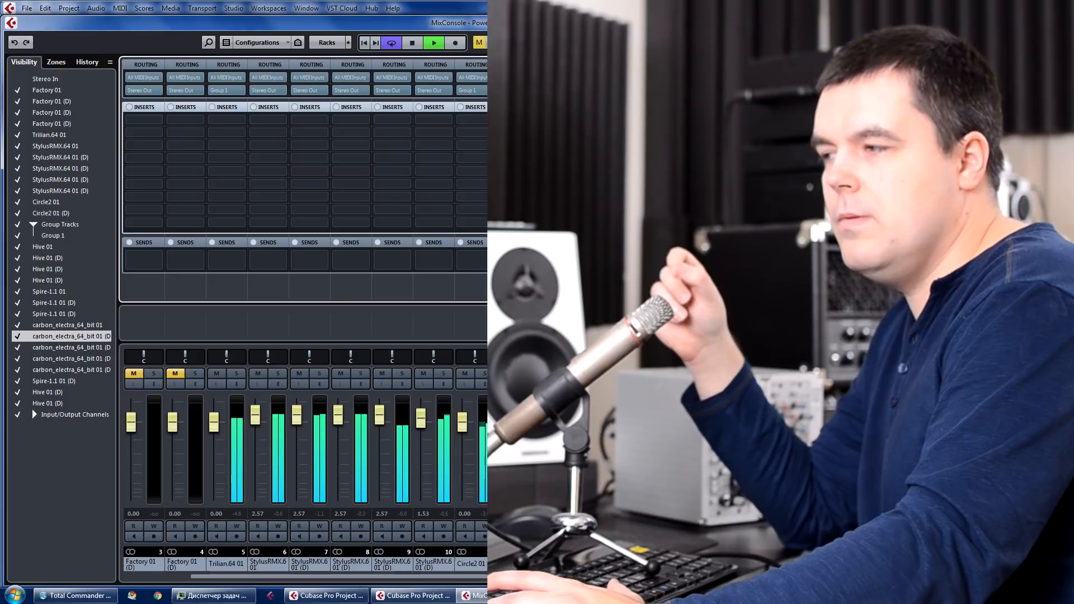